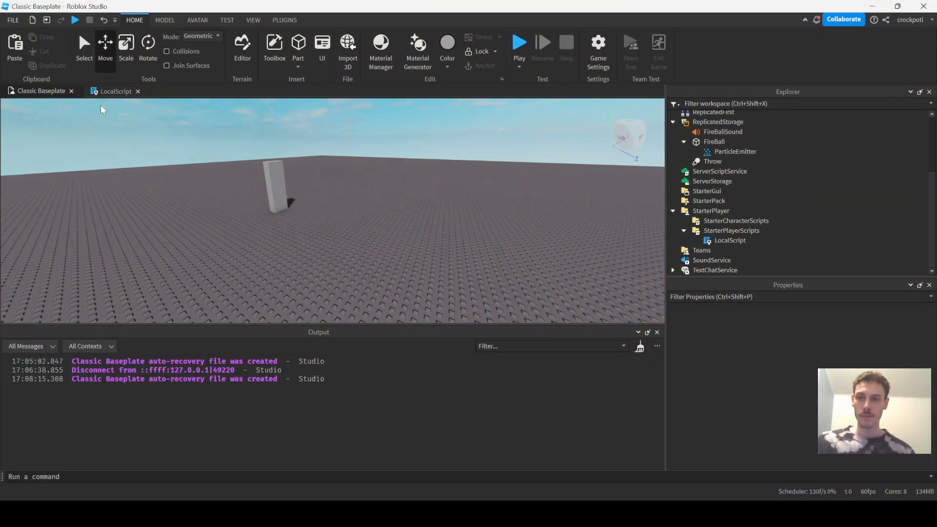
# Switch to the LocalScript tab to view the fireball move code
pyautogui.click(115, 91)
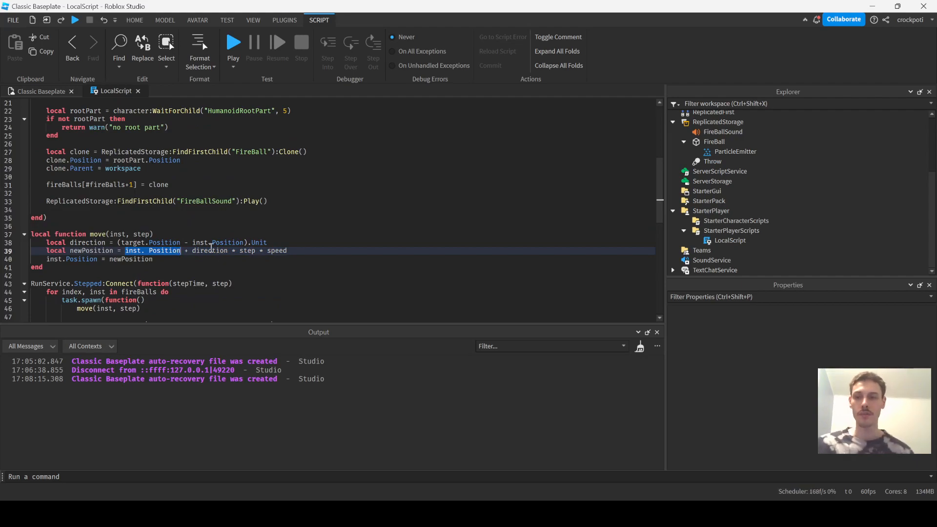
# Rename the Stepped callback's stepTime parameter to _stepTime
pyautogui.moveTo(191, 251); pyautogui.dragTo(287, 250)
pyautogui.write('_')
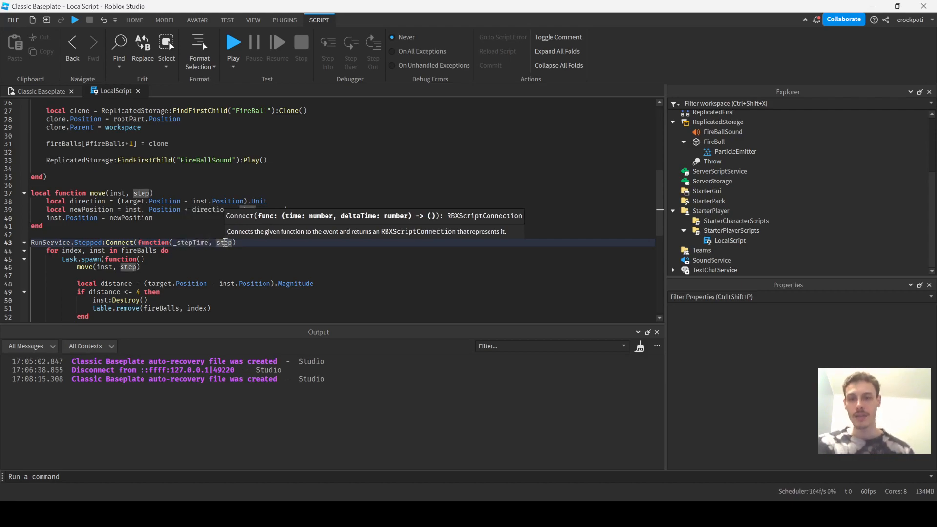
pyautogui.moveTo(342, 222)
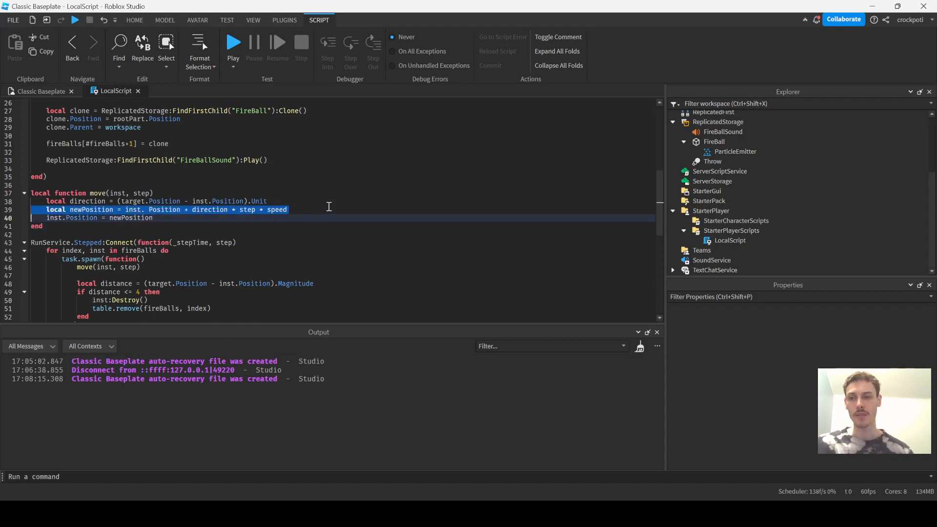
# Bring up the Sumo Ball Studio window with Local Server and 2 Players selected
pyautogui.click(288, 210)
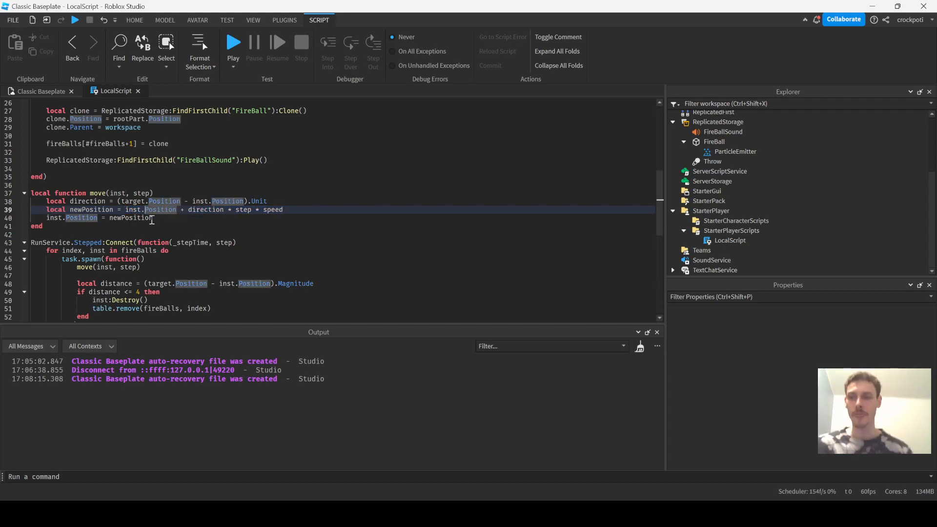
pyautogui.click(285, 209)
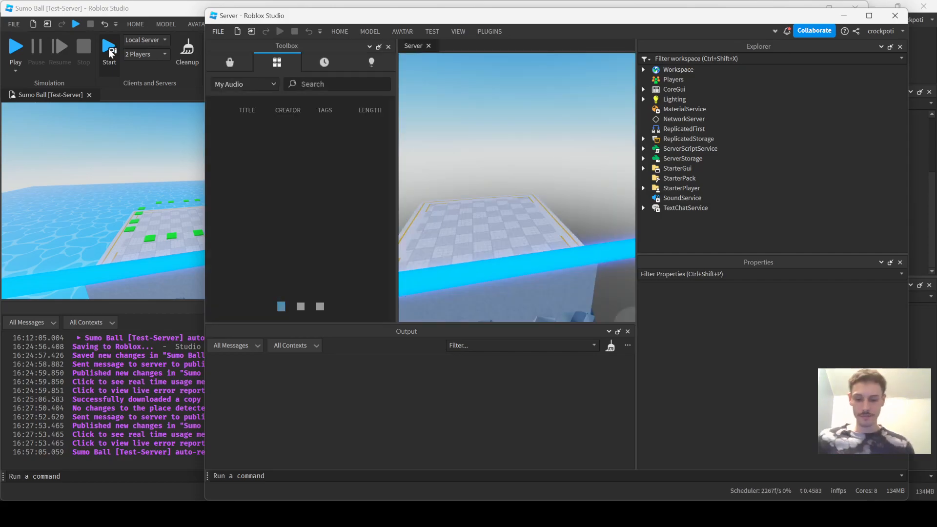
# Start the local server test with 2 players
pyautogui.click(109, 46)
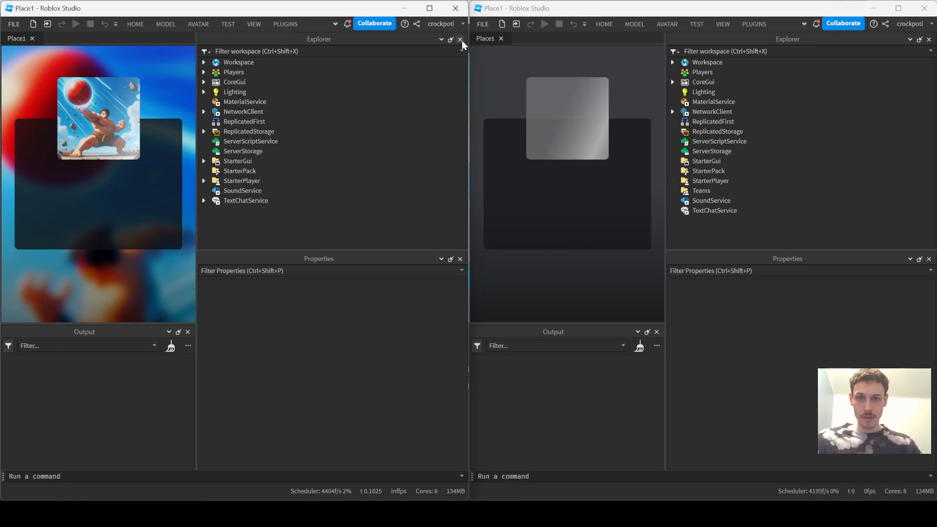
# Close the Explorer and Toolbox panels in Player1's window
pyautogui.click(459, 39)
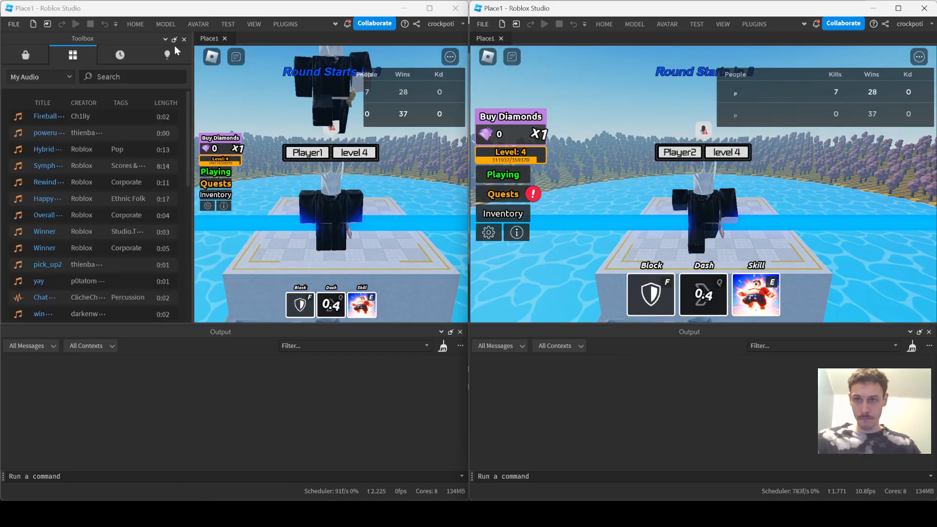
pyautogui.click(184, 39)
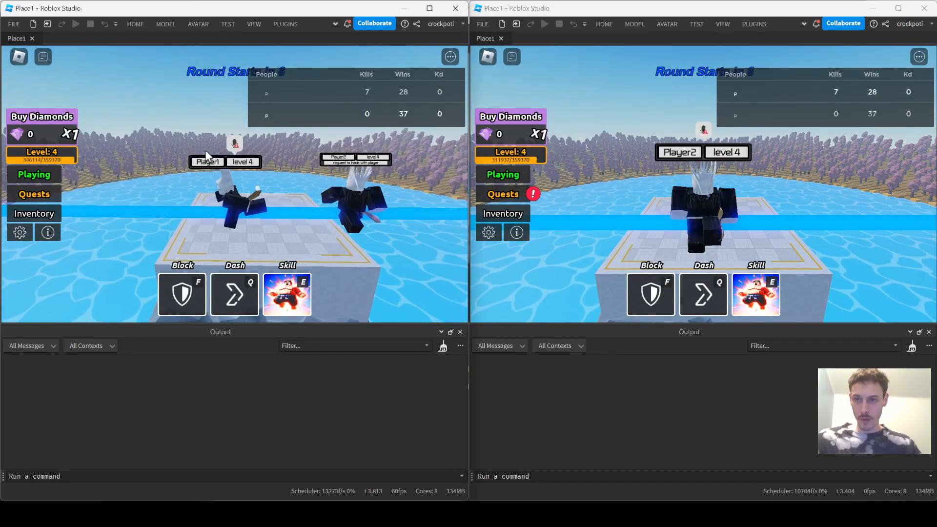